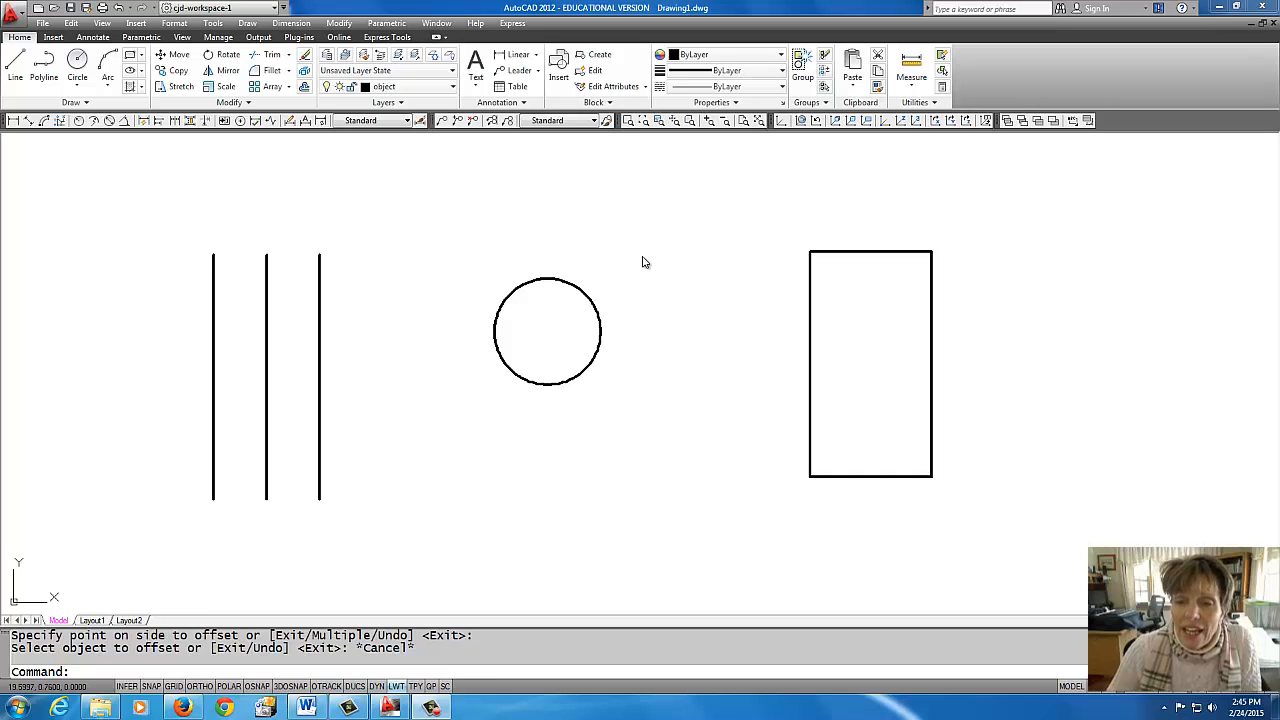
pyautogui.moveTo(808, 420)
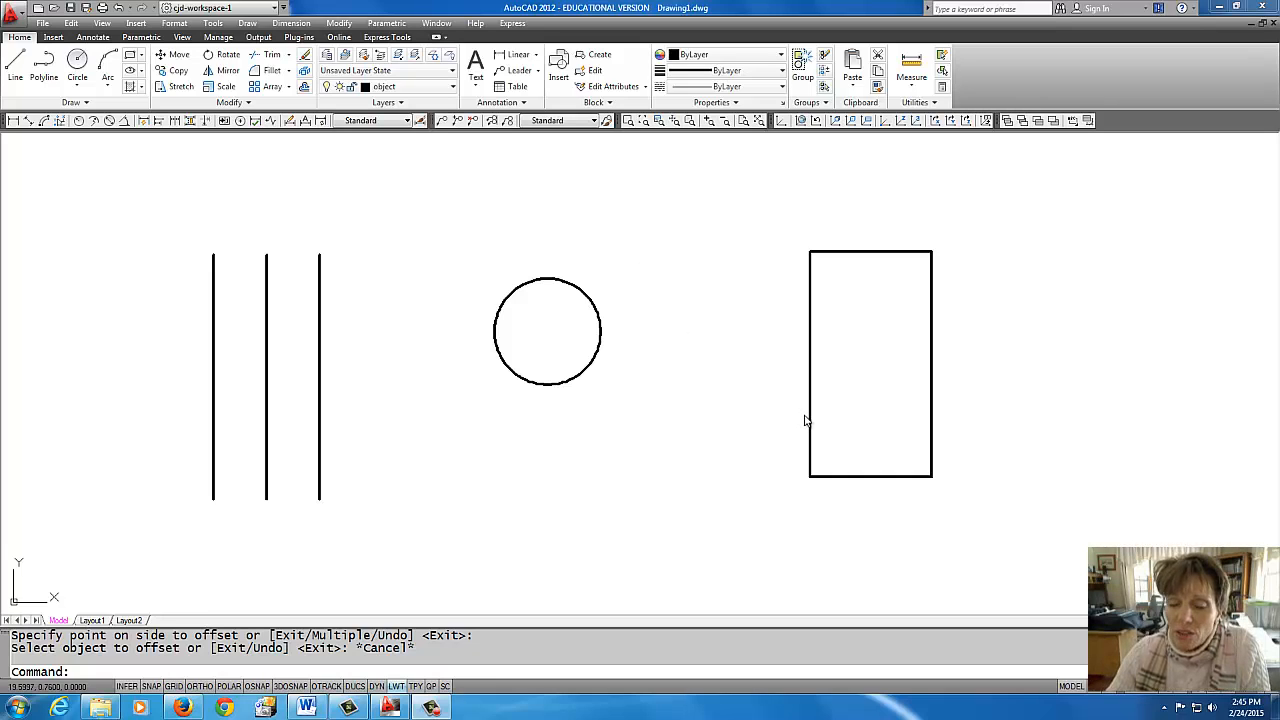
pyautogui.moveTo(378, 404)
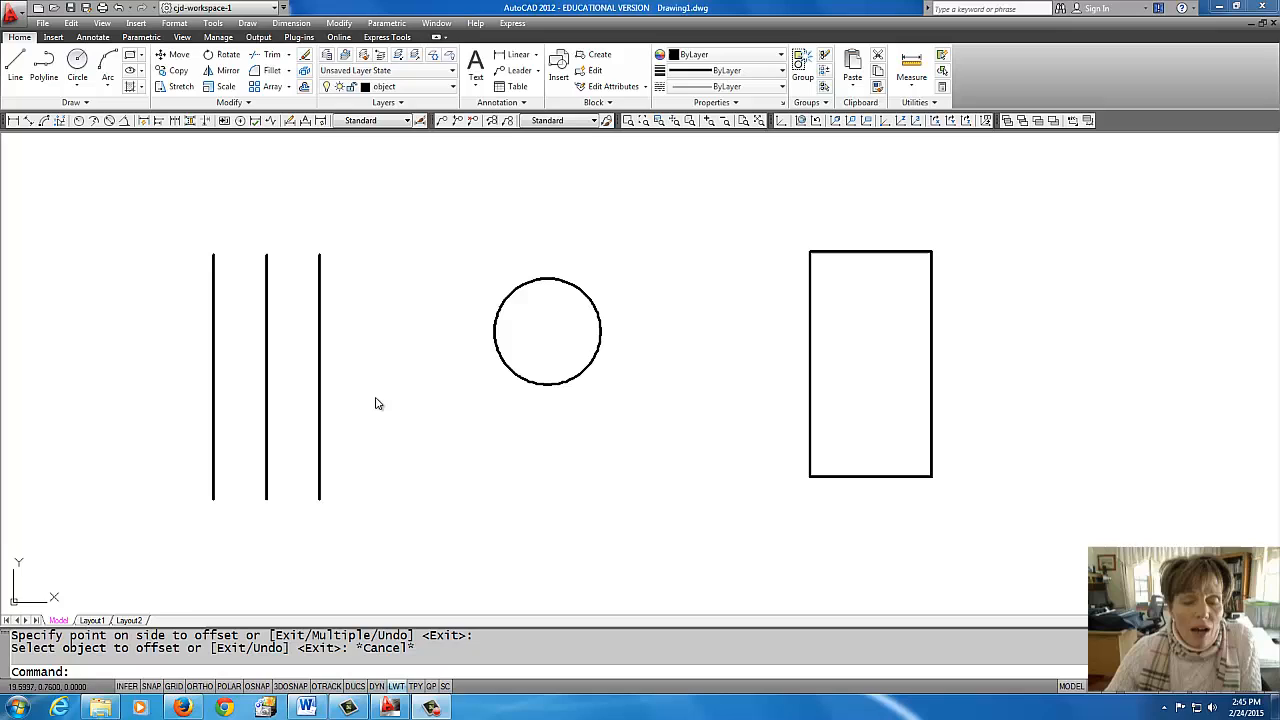
pyautogui.moveTo(452, 262)
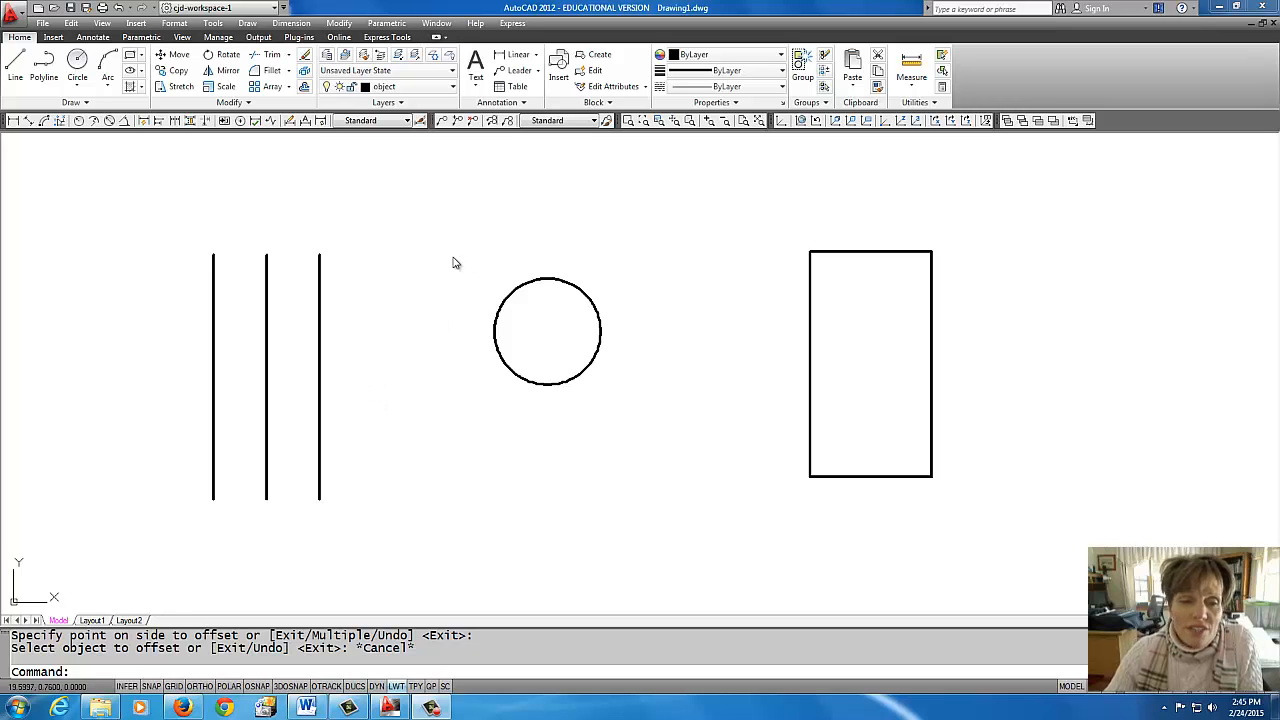
pyautogui.moveTo(322, 358)
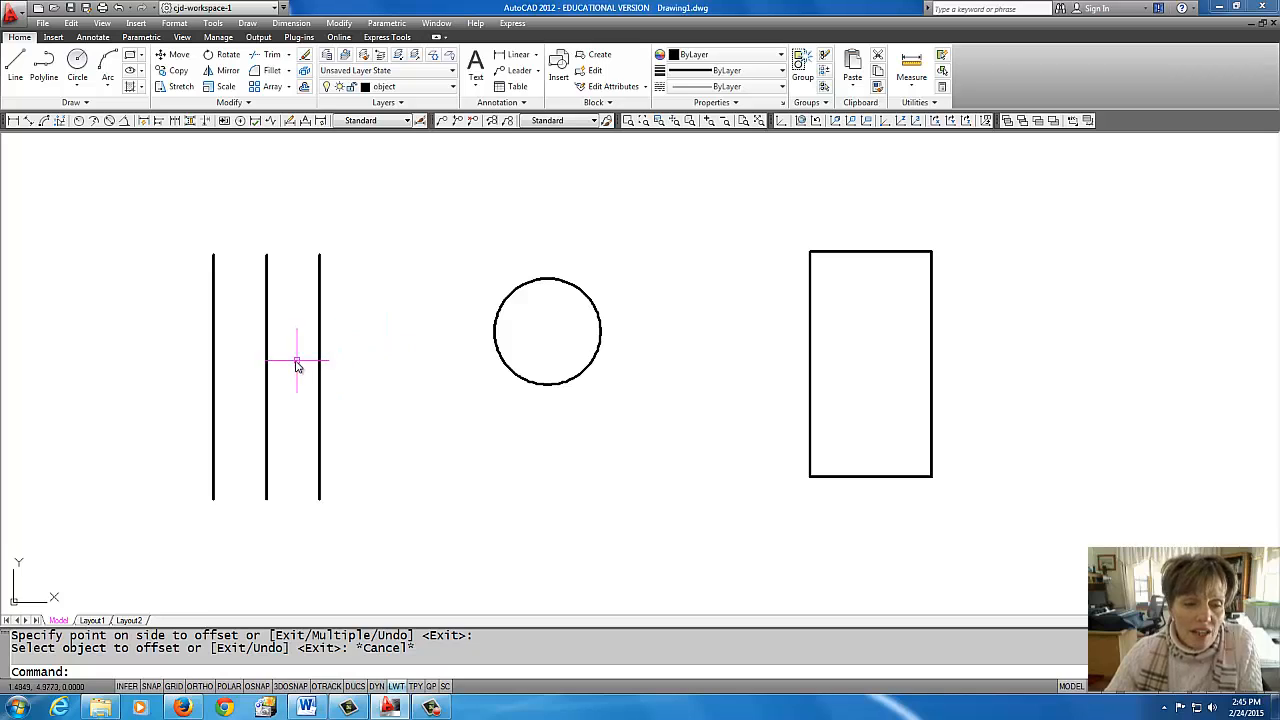
# Step: Pick the leftmost line and enter a 0.5 offset distance
pyautogui.click(212, 364)
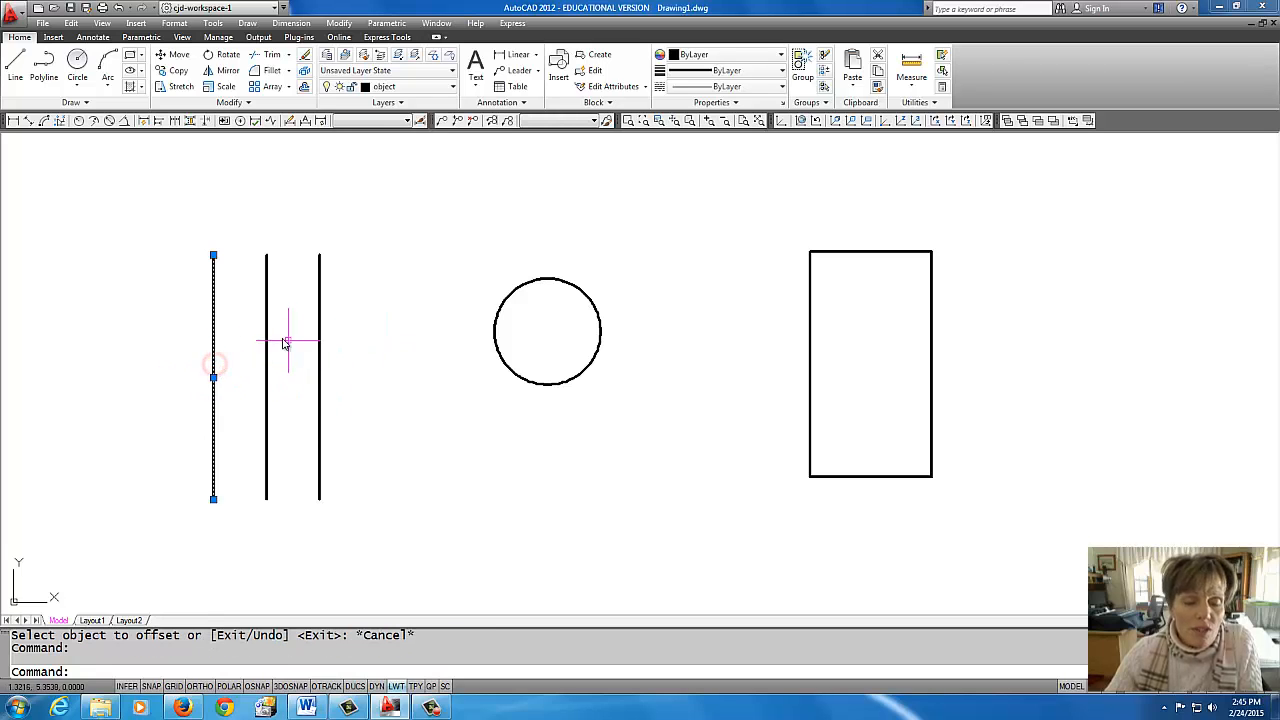
pyautogui.moveTo(236, 348)
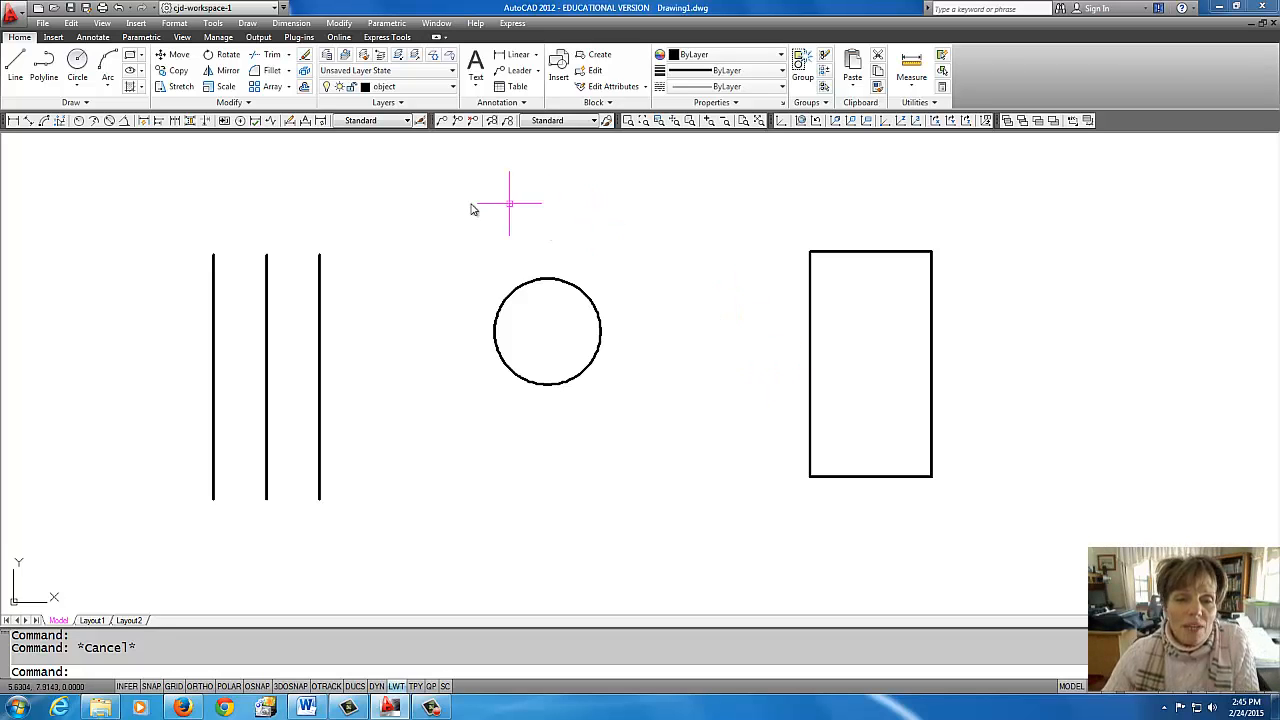
pyautogui.moveTo(408, 256)
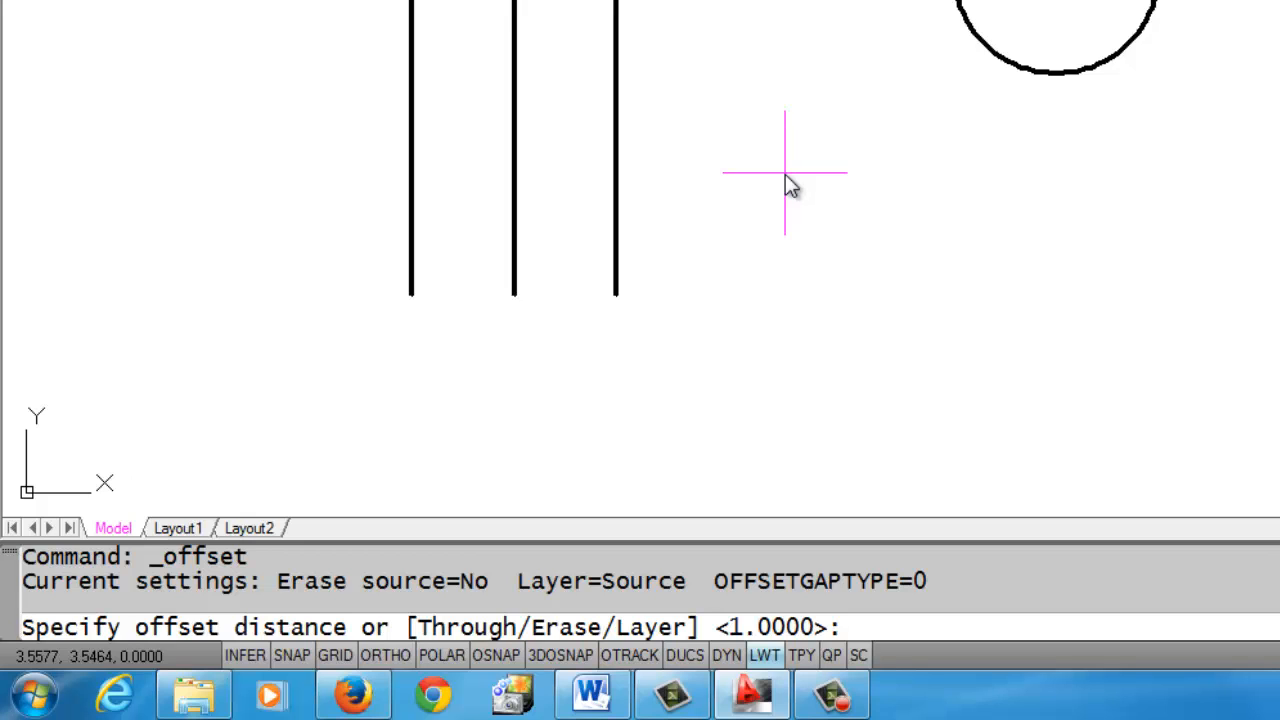
pyautogui.write('.5')
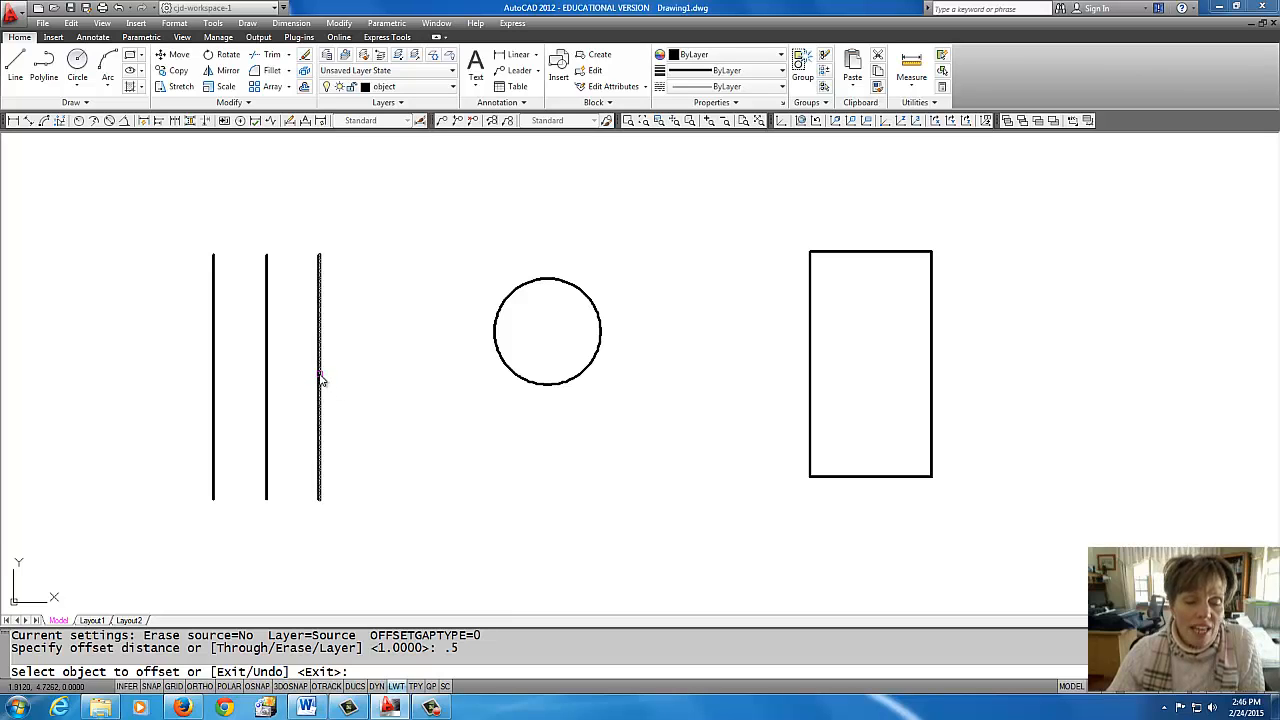
# Step: Offset the rightmost line repeatedly to build parallel lines 0.5 apart to its right
pyautogui.click(320, 376)
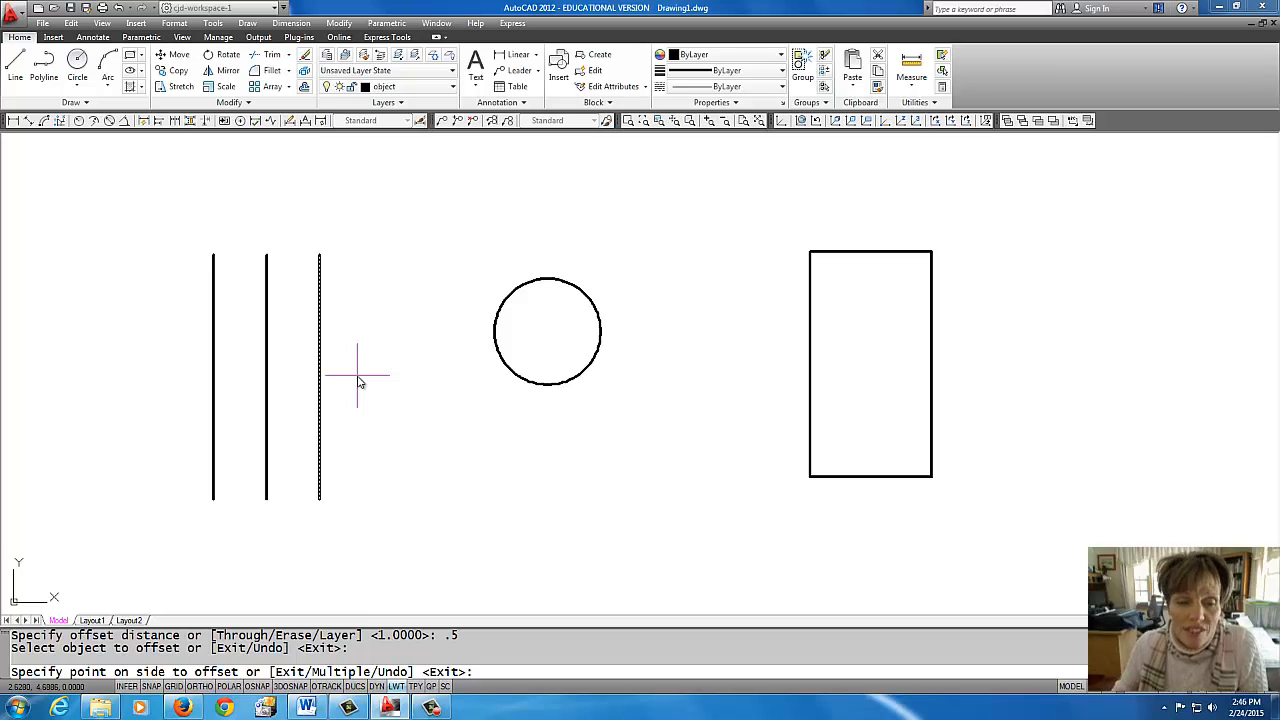
pyautogui.moveTo(376, 368)
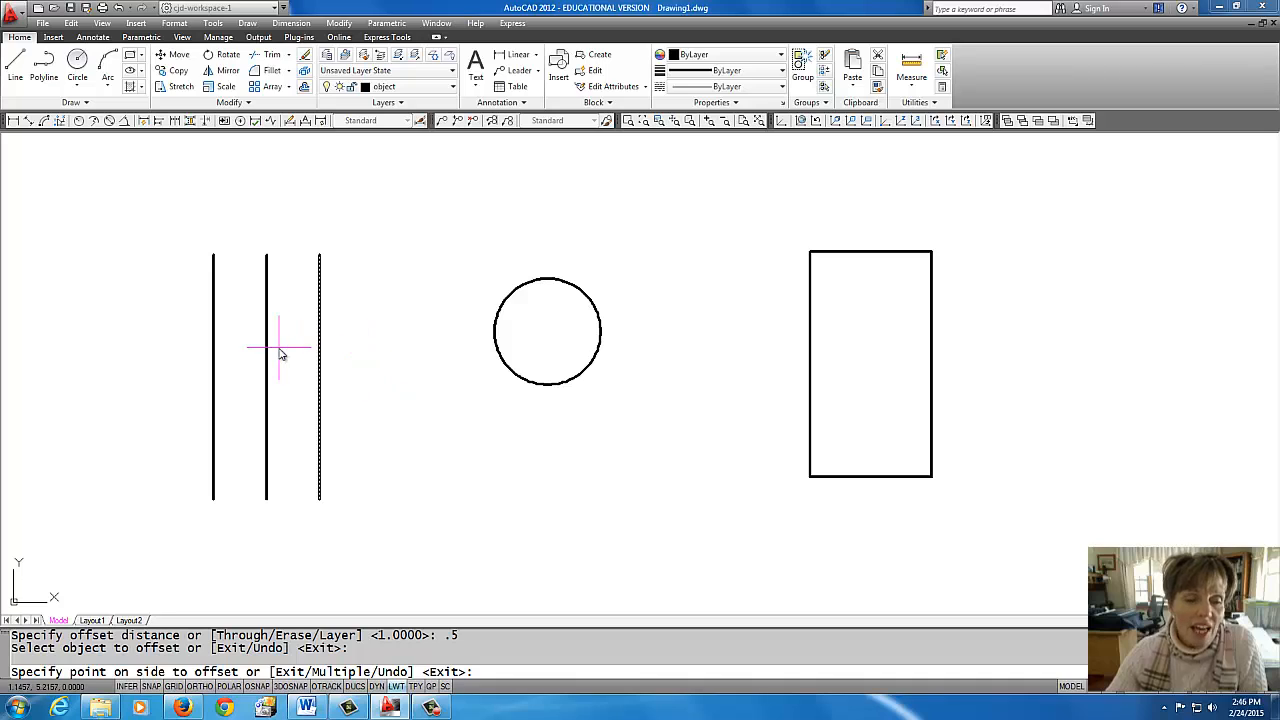
pyautogui.moveTo(302, 350)
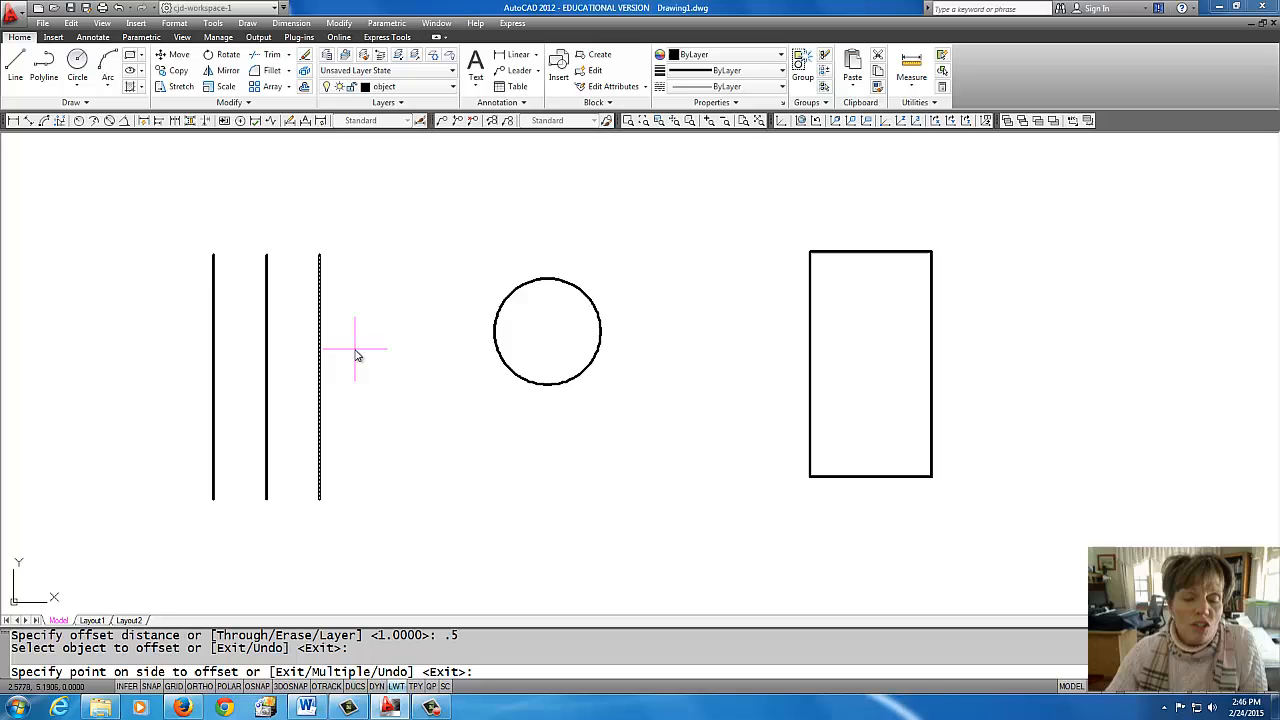
pyautogui.click(356, 350)
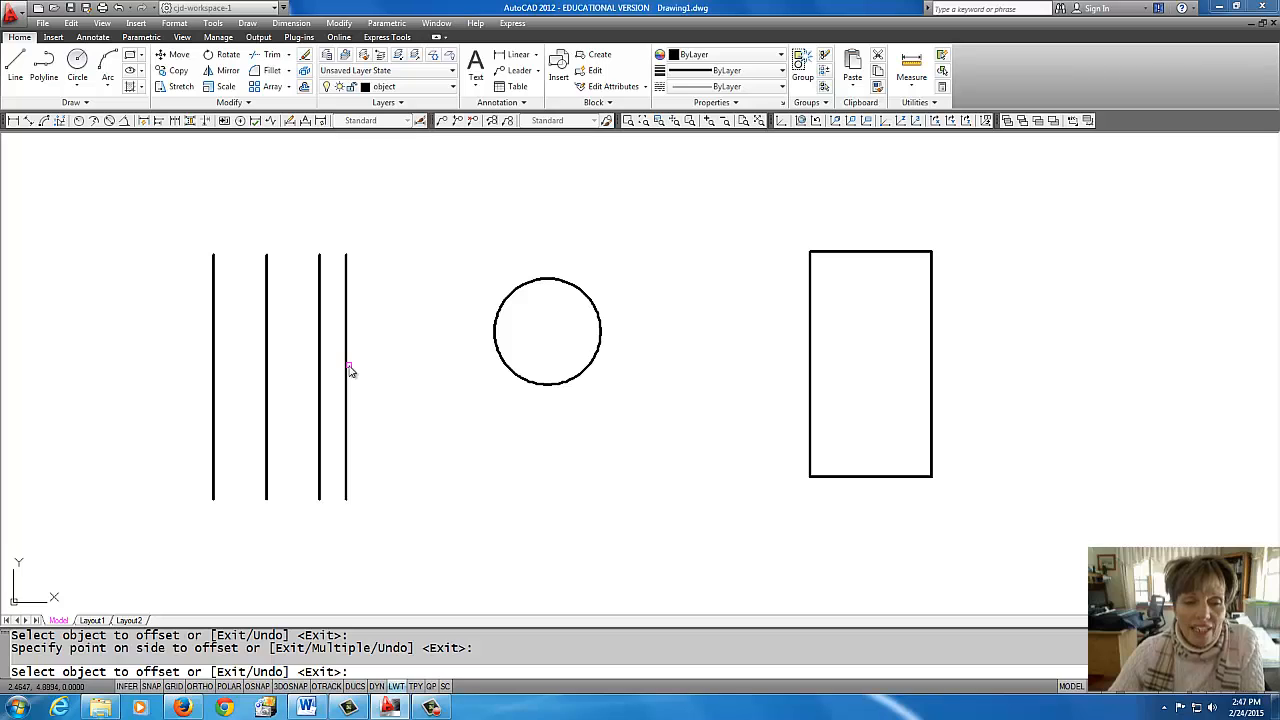
pyautogui.moveTo(364, 376)
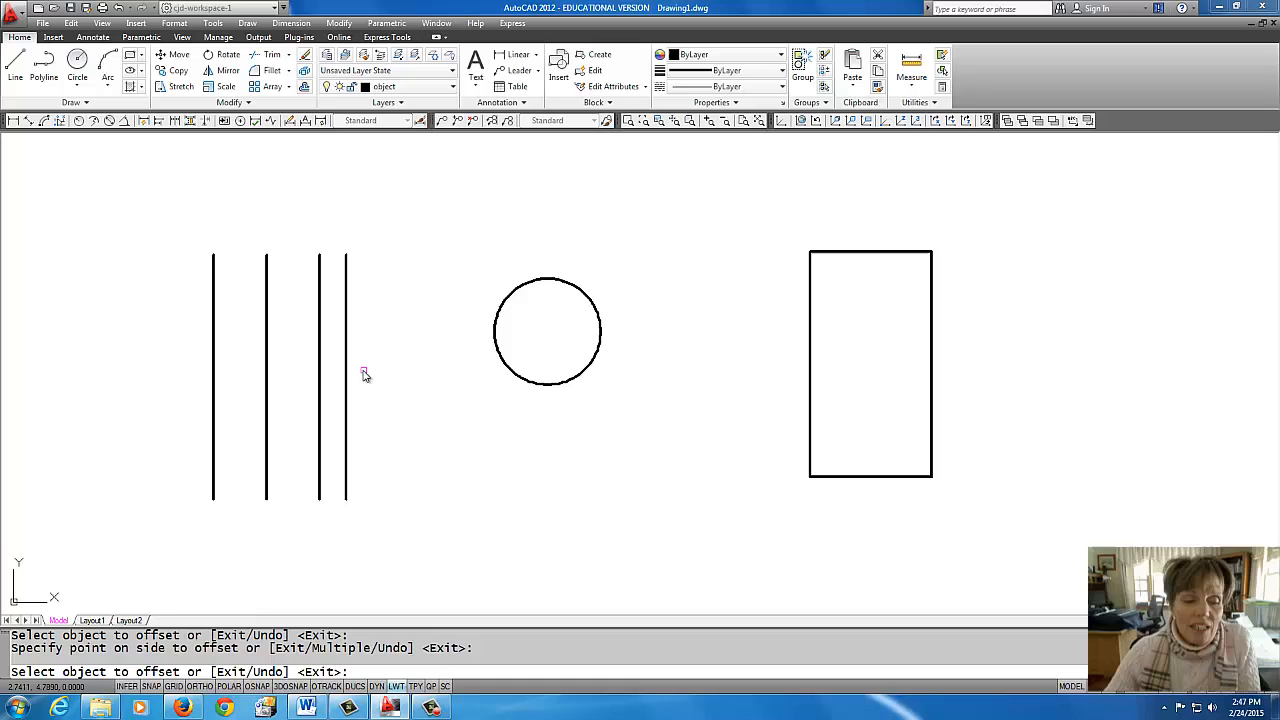
pyautogui.moveTo(350, 374)
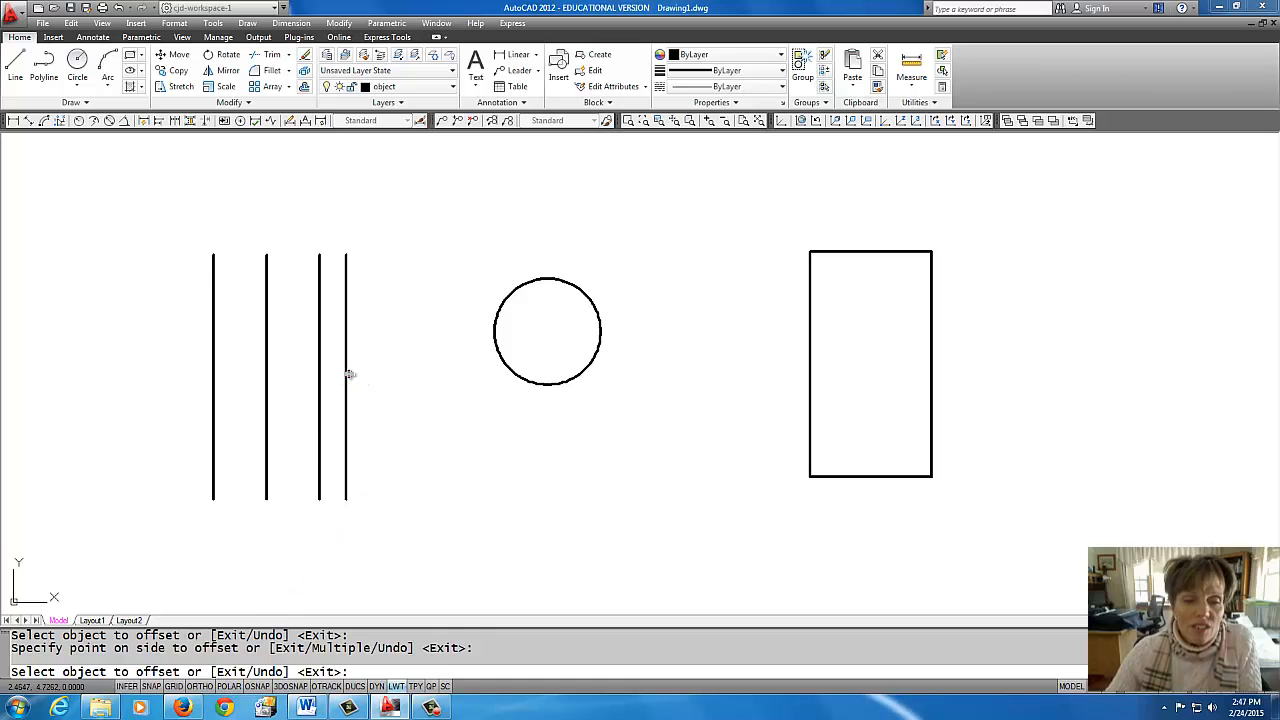
pyautogui.click(348, 374)
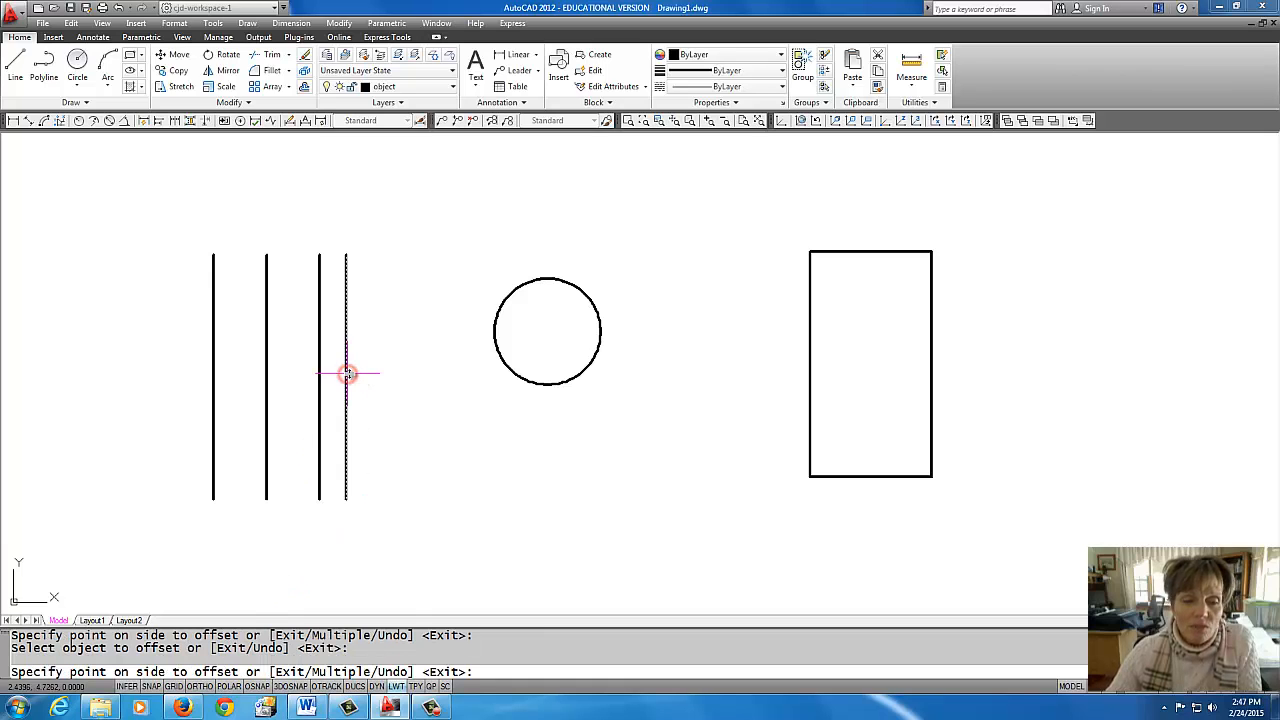
pyautogui.moveTo(408, 364)
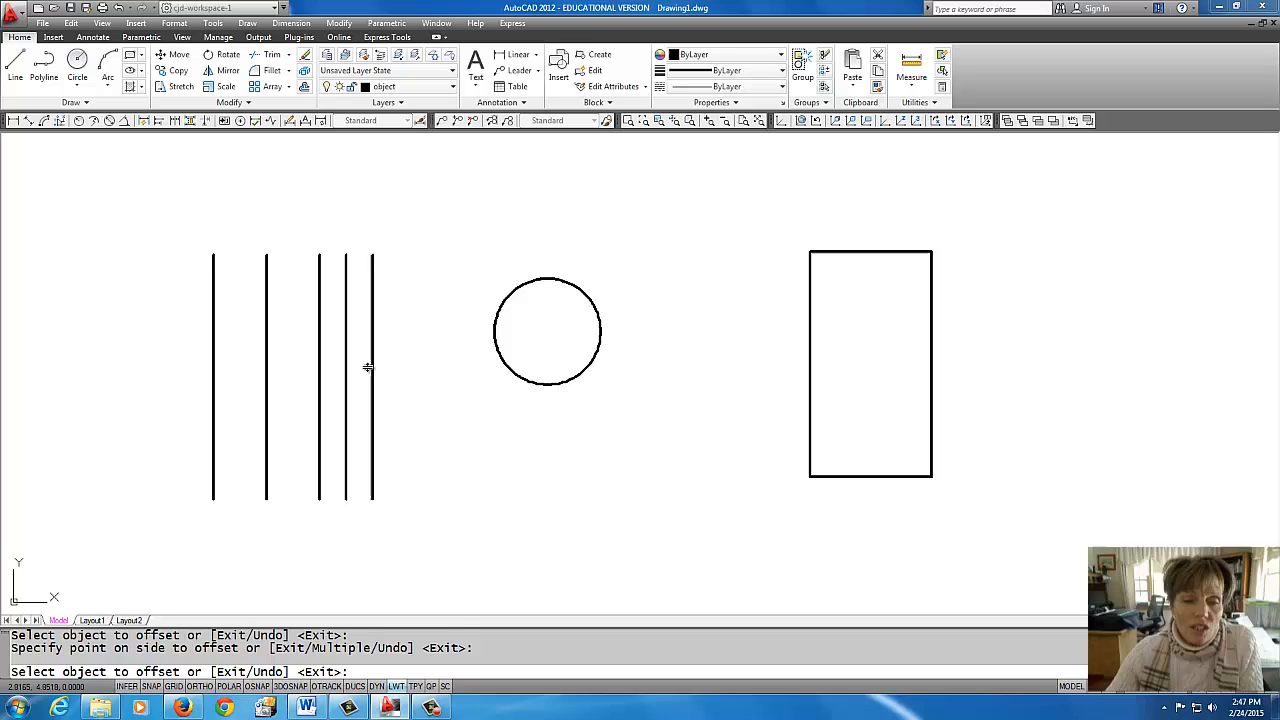
pyautogui.click(404, 370)
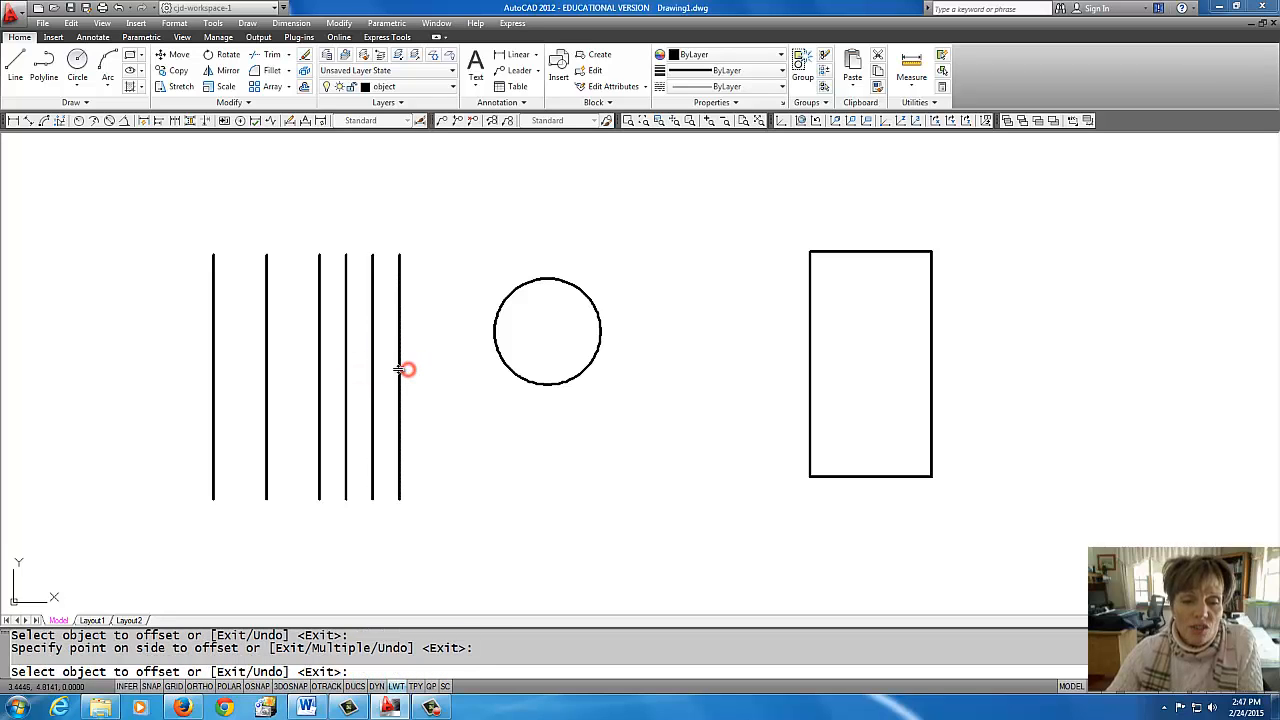
pyautogui.click(424, 376)
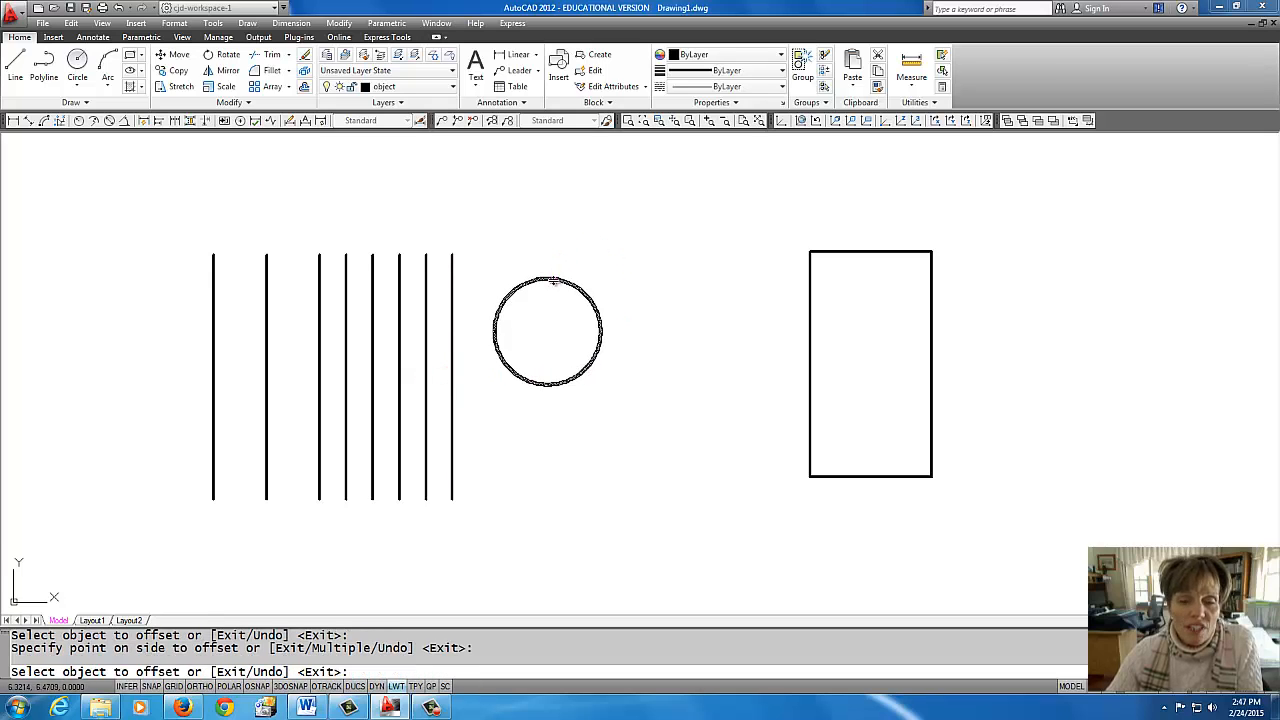
# Step: Offset the circle into two larger concentric circles and the rectangle outward and inward
pyautogui.click(552, 280)
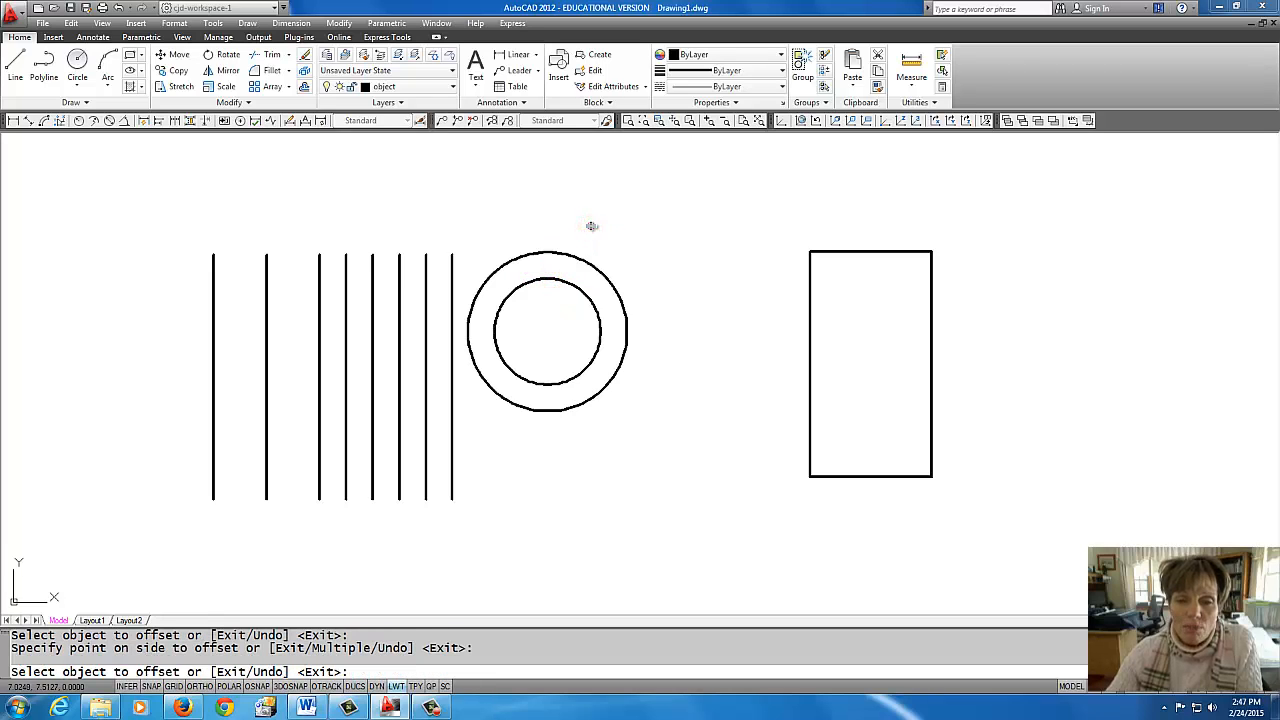
pyautogui.click(578, 260)
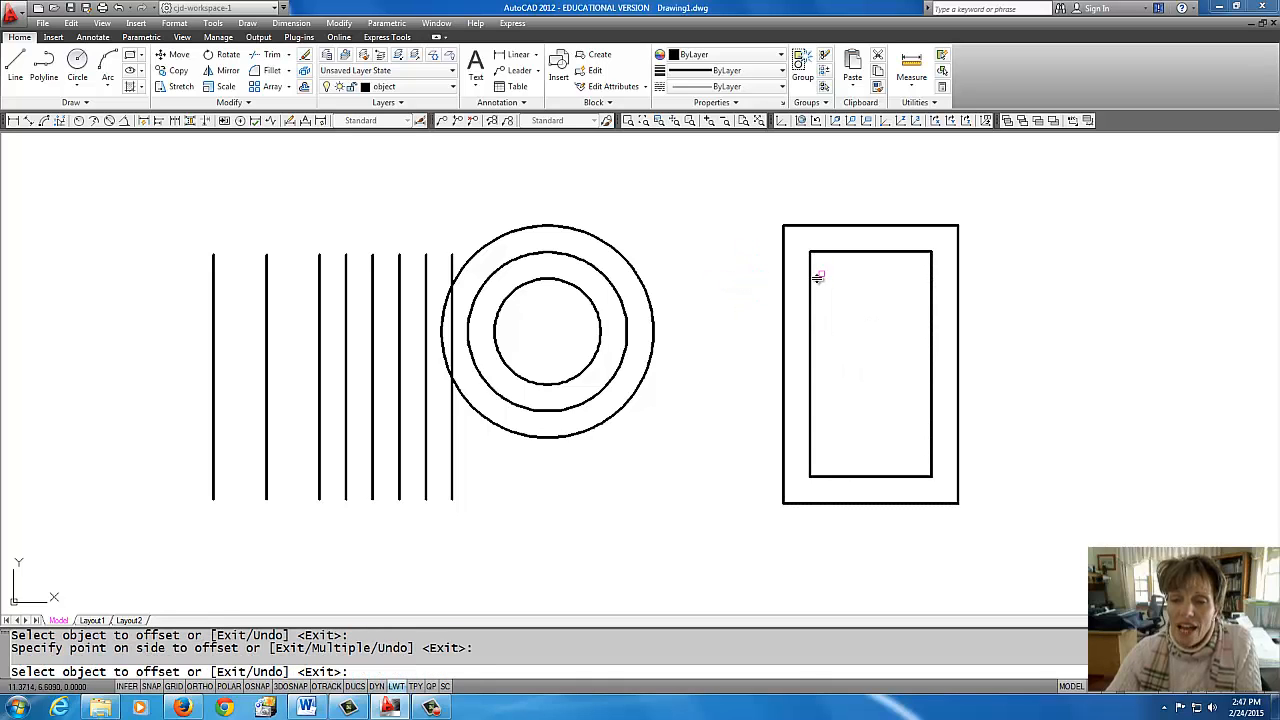
pyautogui.click(812, 280)
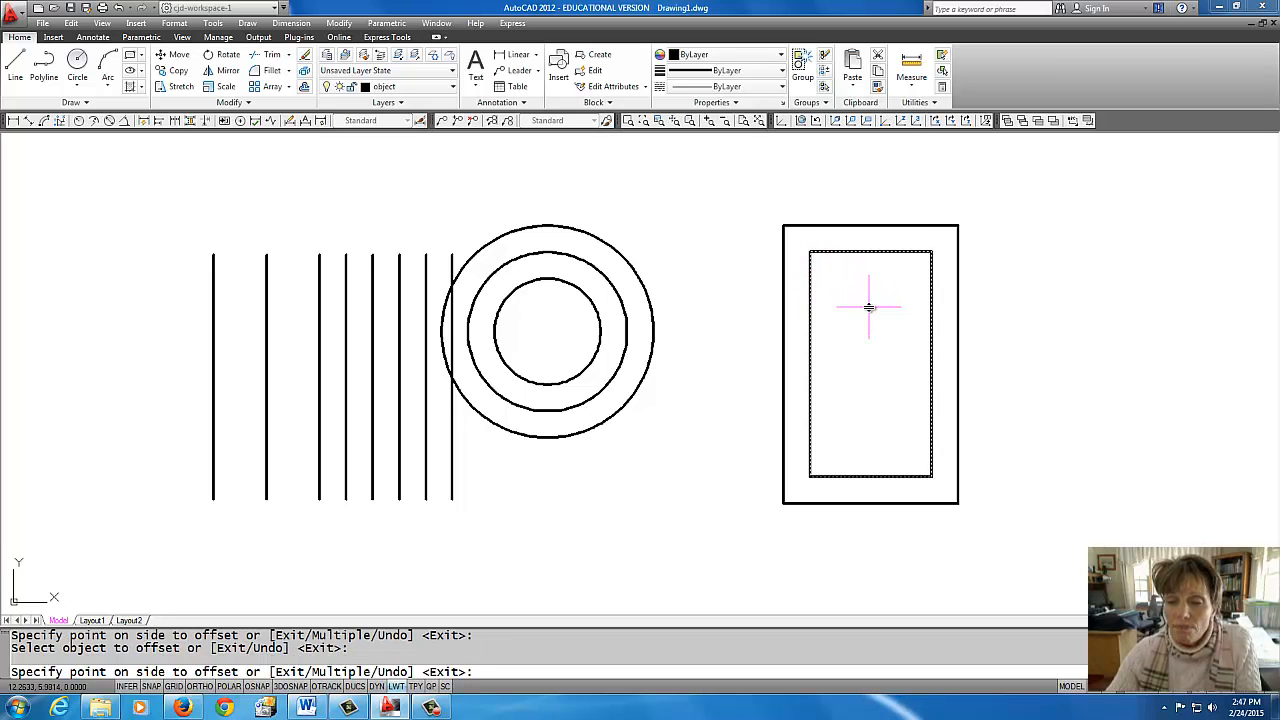
pyautogui.click(868, 378)
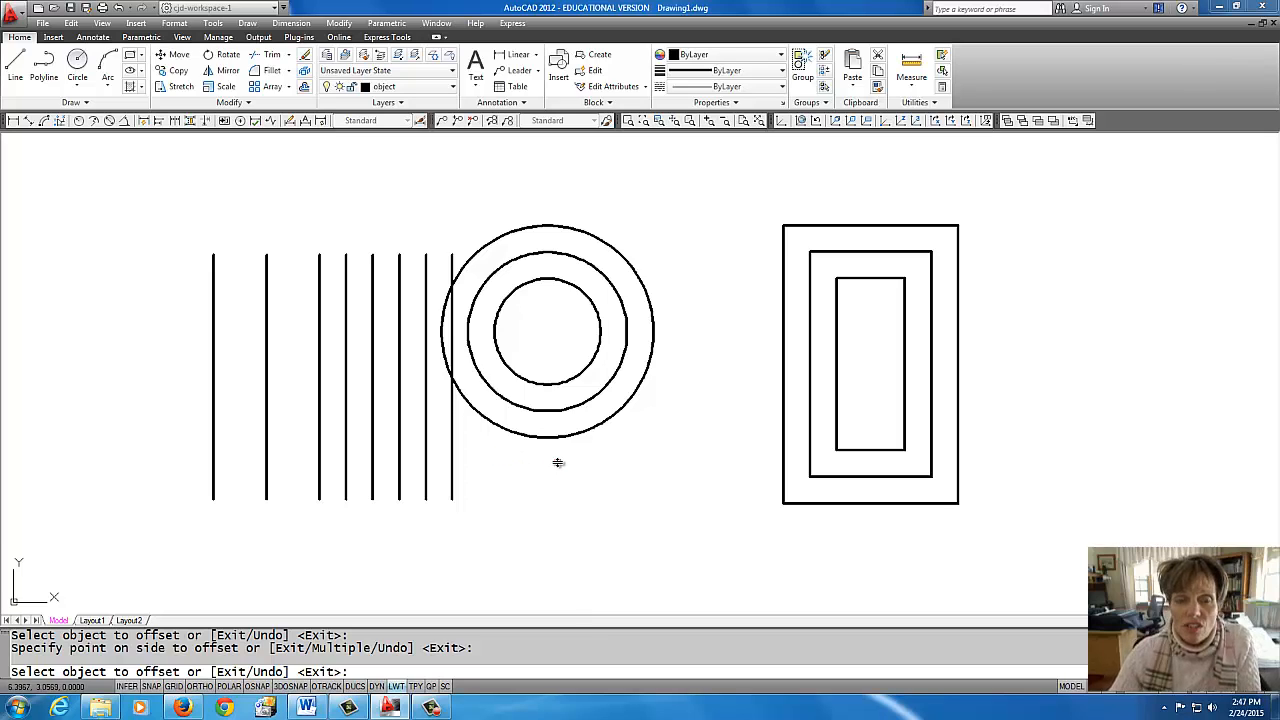
pyautogui.moveTo(612, 494)
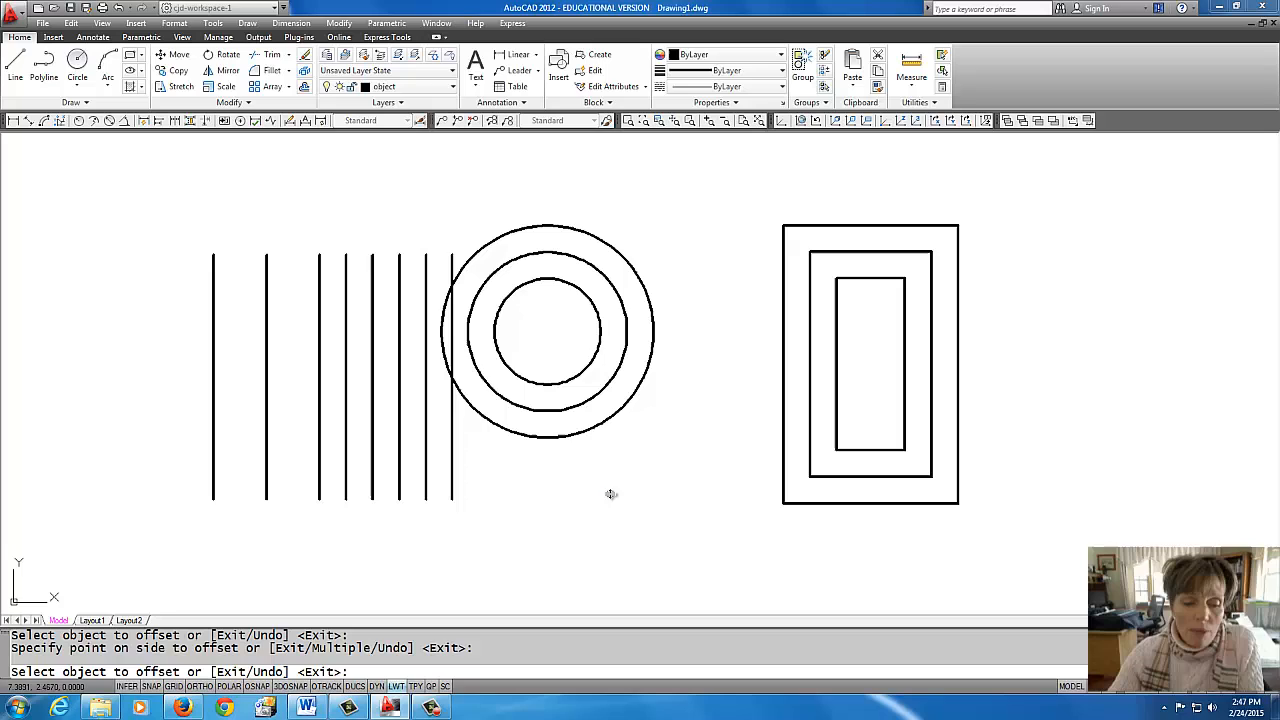
pyautogui.moveTo(680, 278)
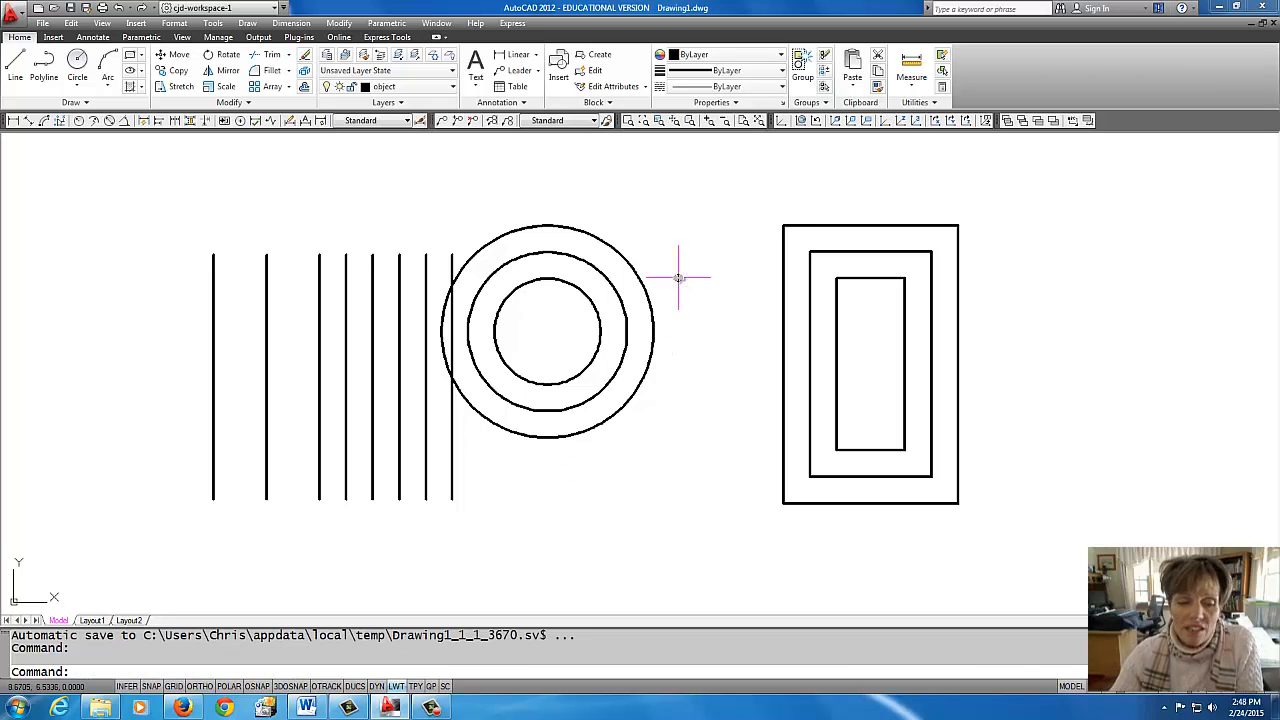
pyautogui.moveTo(180, 576)
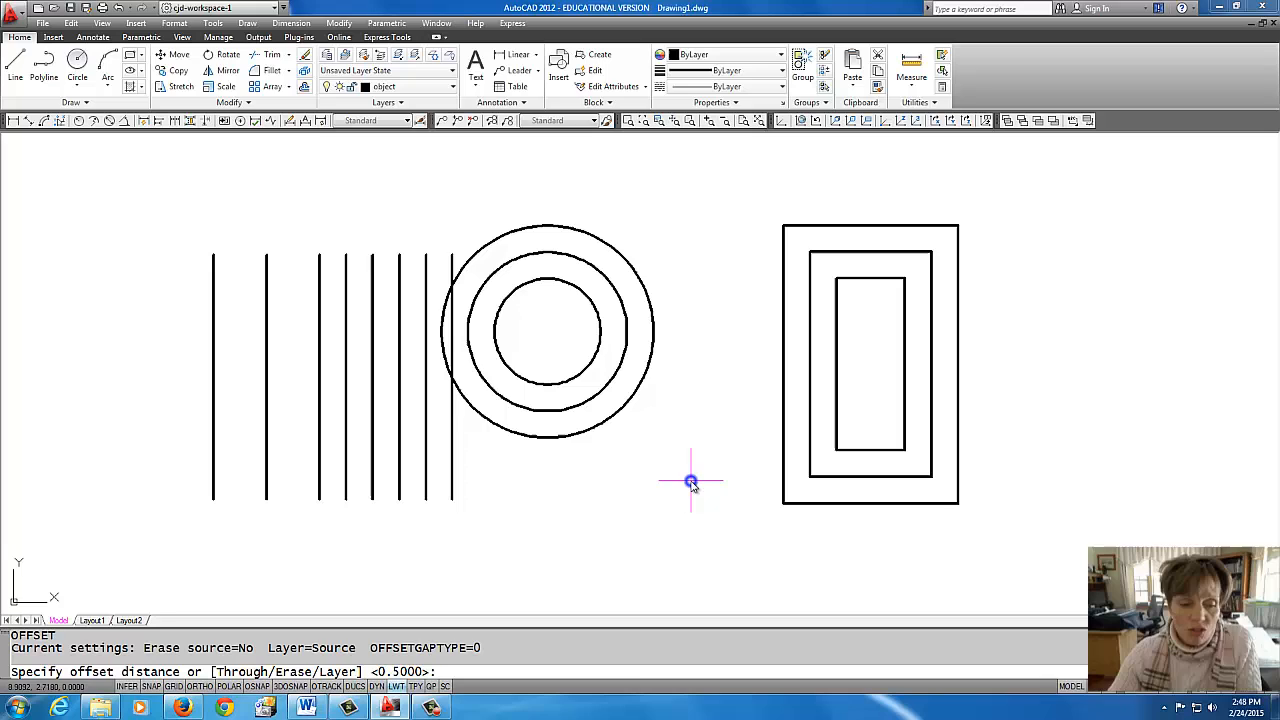
pyautogui.moveTo(624, 464)
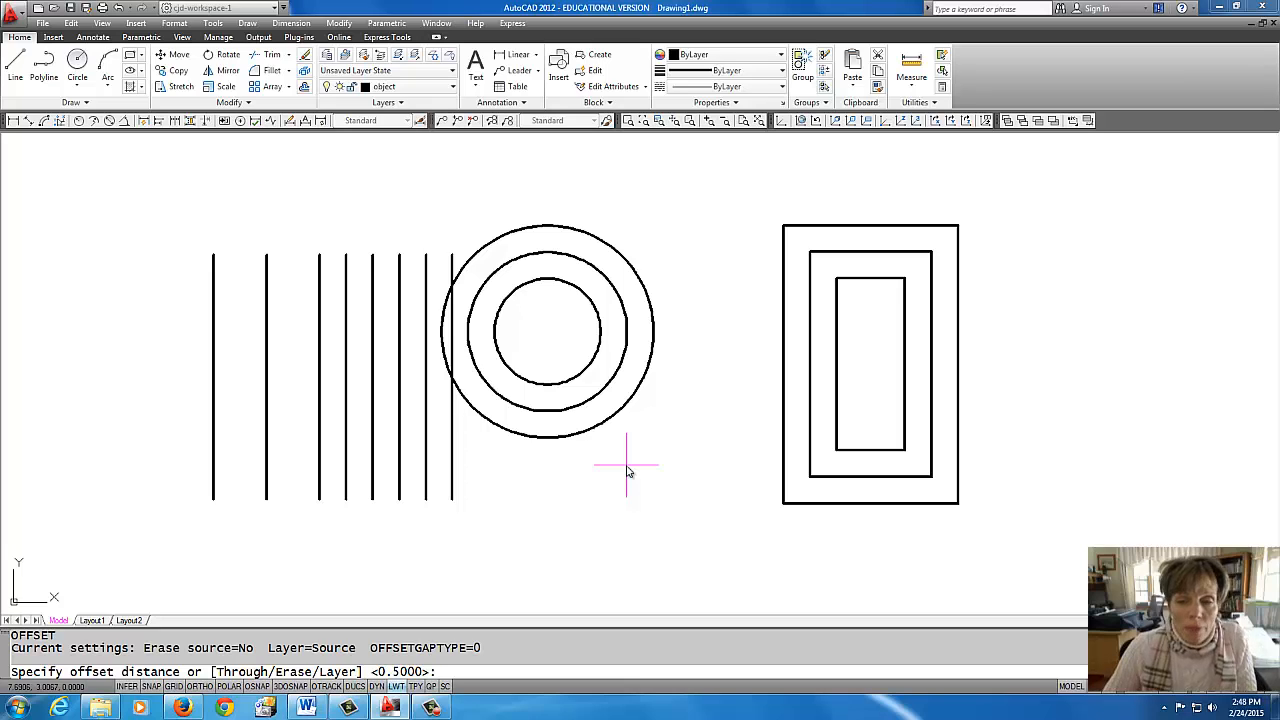
# Step: Set the new offset distance to 1 unit
pyautogui.write('1')
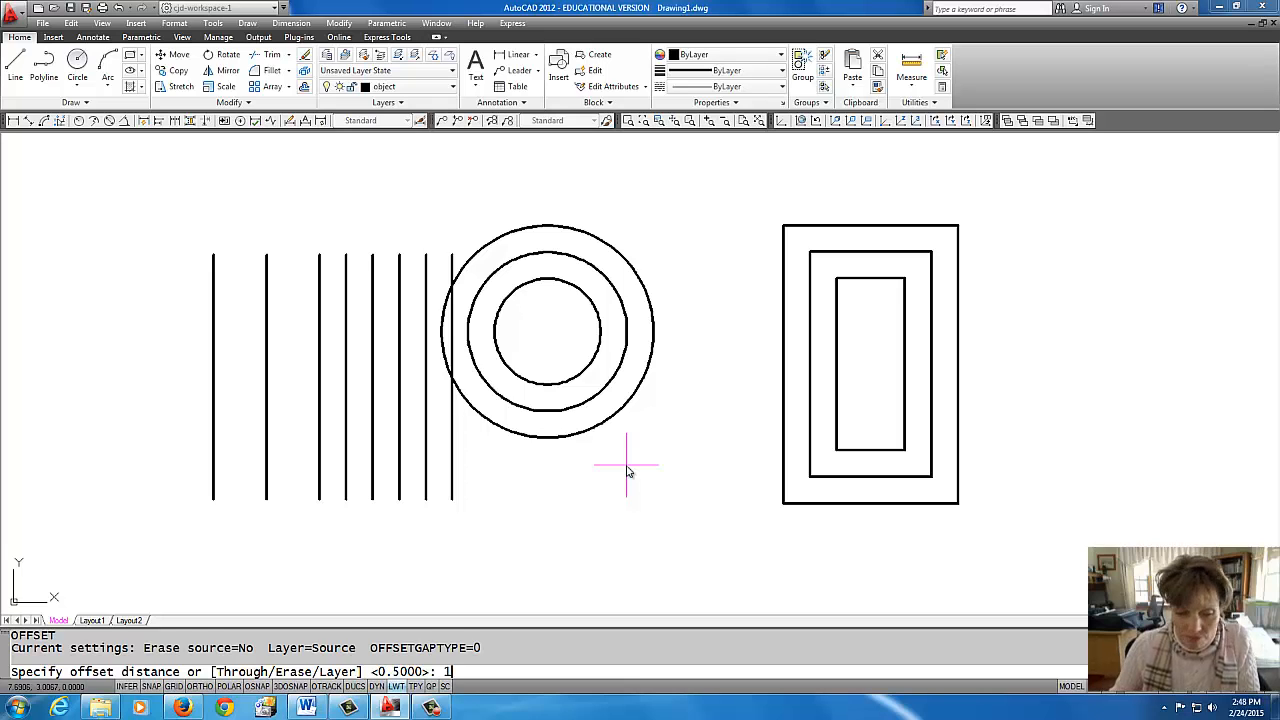
pyautogui.press('enter')
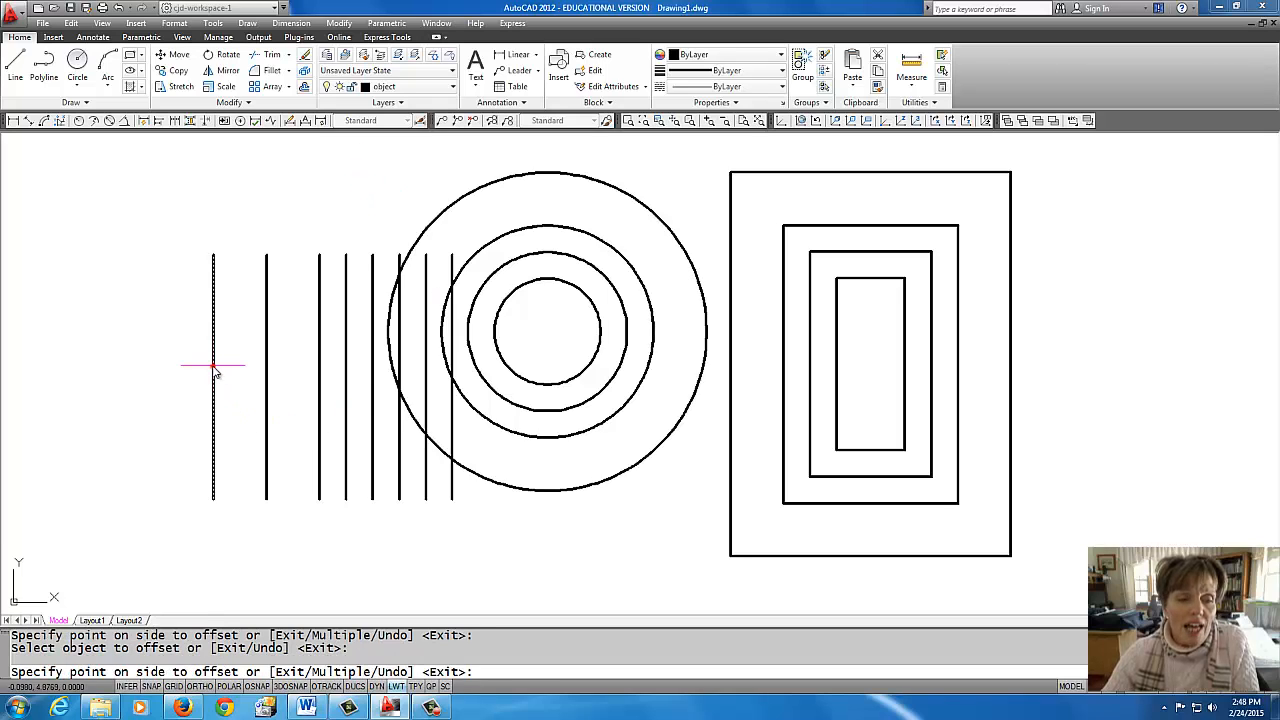
# Step: Offset the leftmost line 1 unit further left to extend the set
pyautogui.click(160, 376)
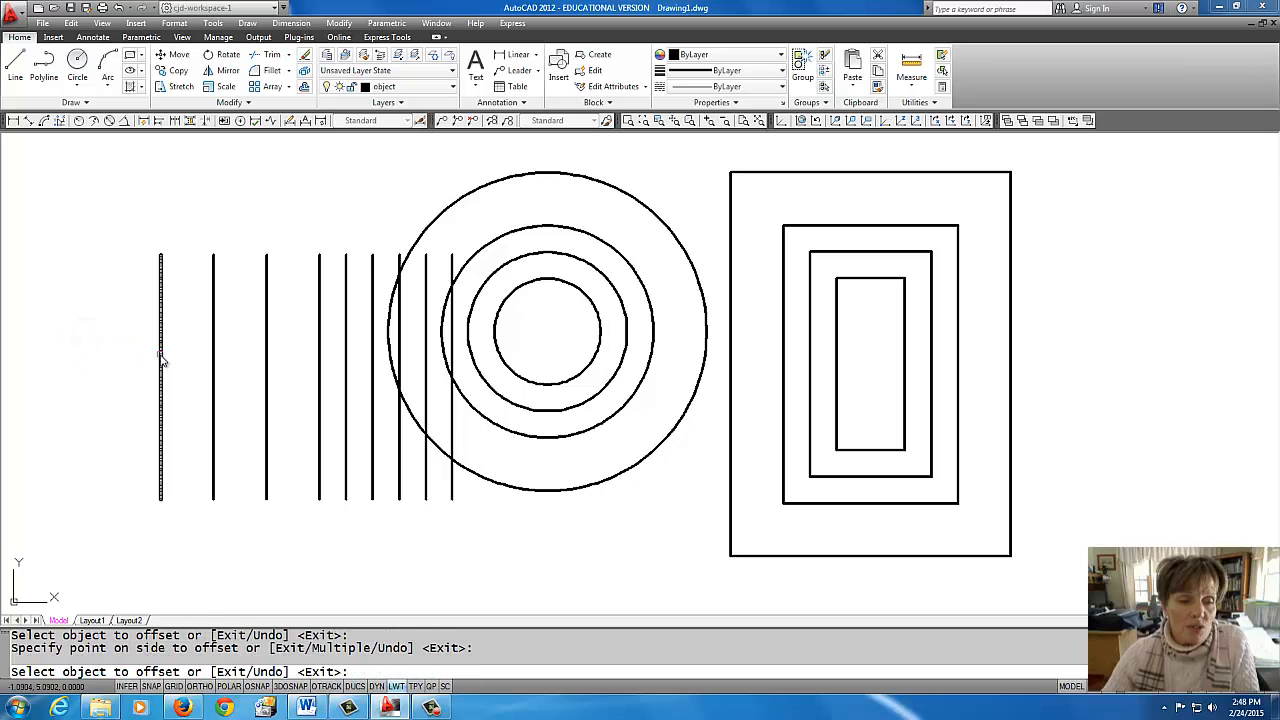
pyautogui.click(80, 360)
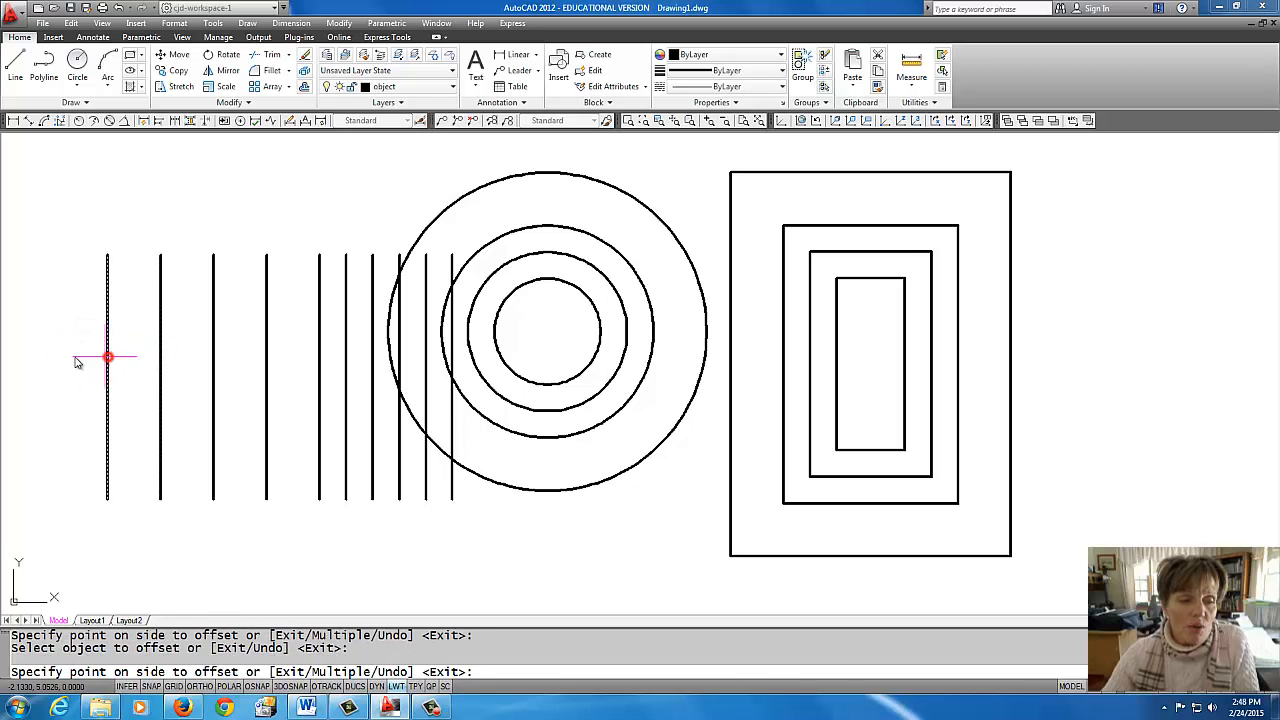